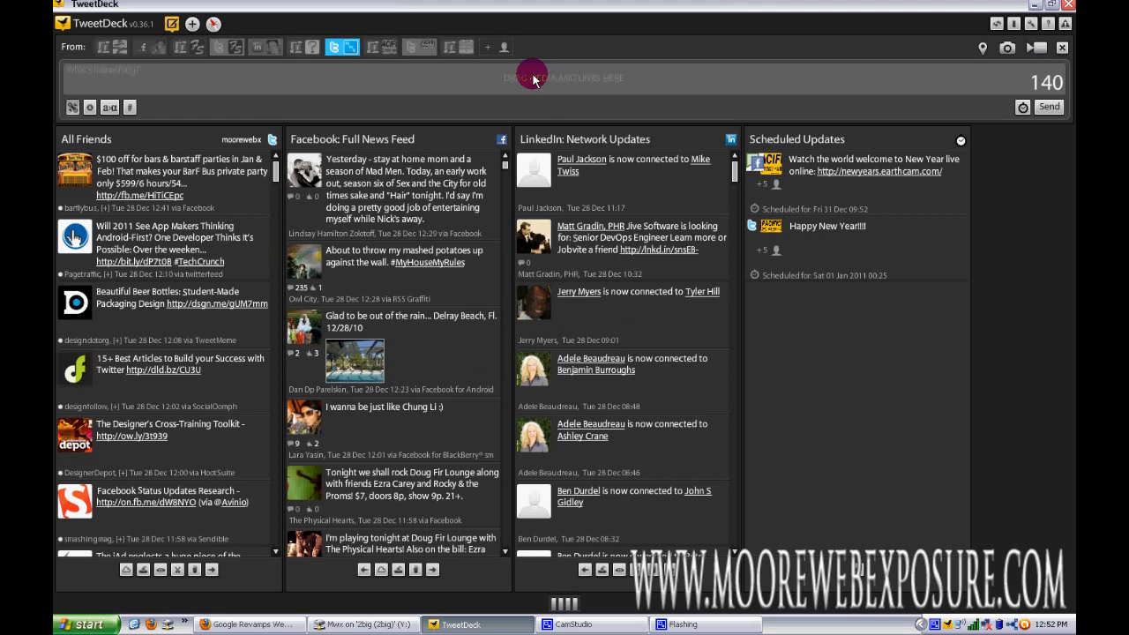
mouse_move(951, 25)
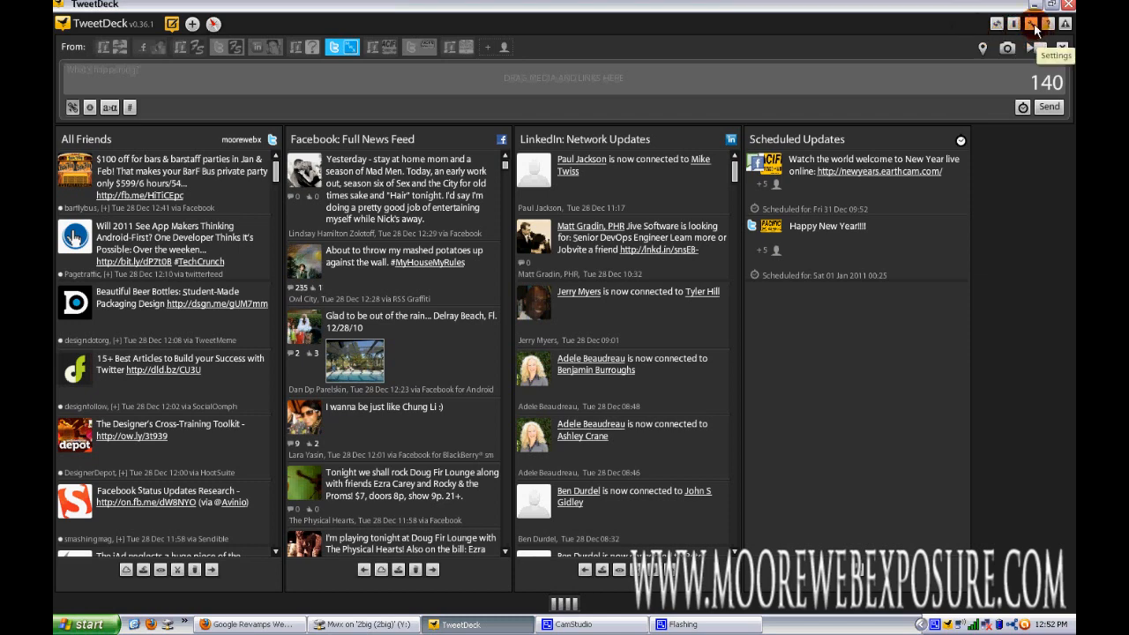
- Review the connected accounts and TweetDeck sync settings, then save and return to the columns
left_click(1033, 24)
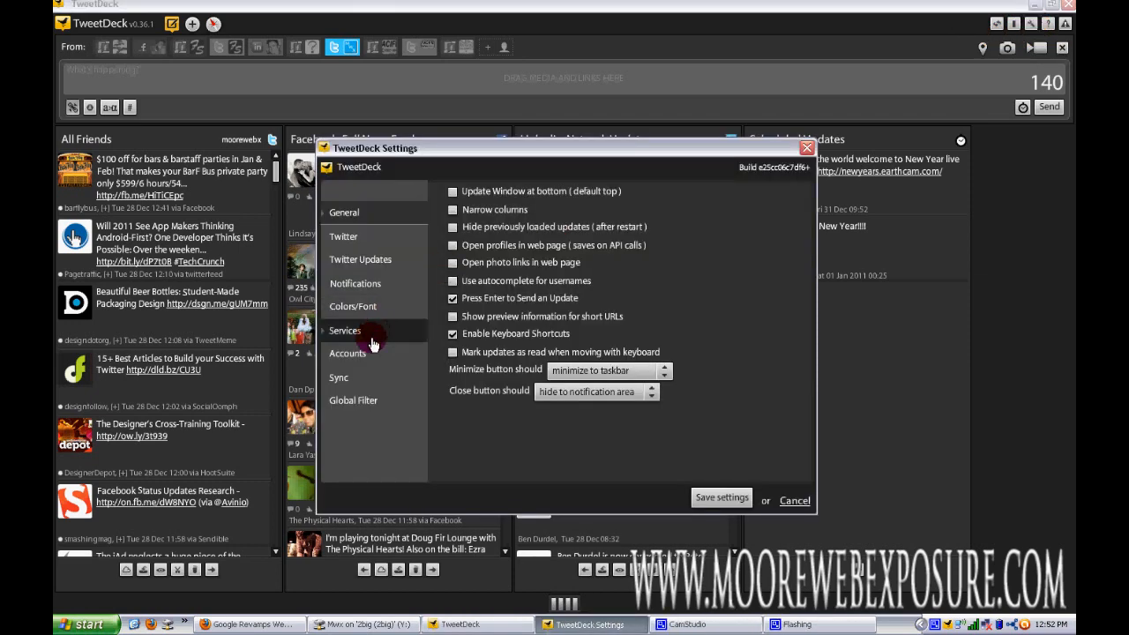
left_click(345, 353)
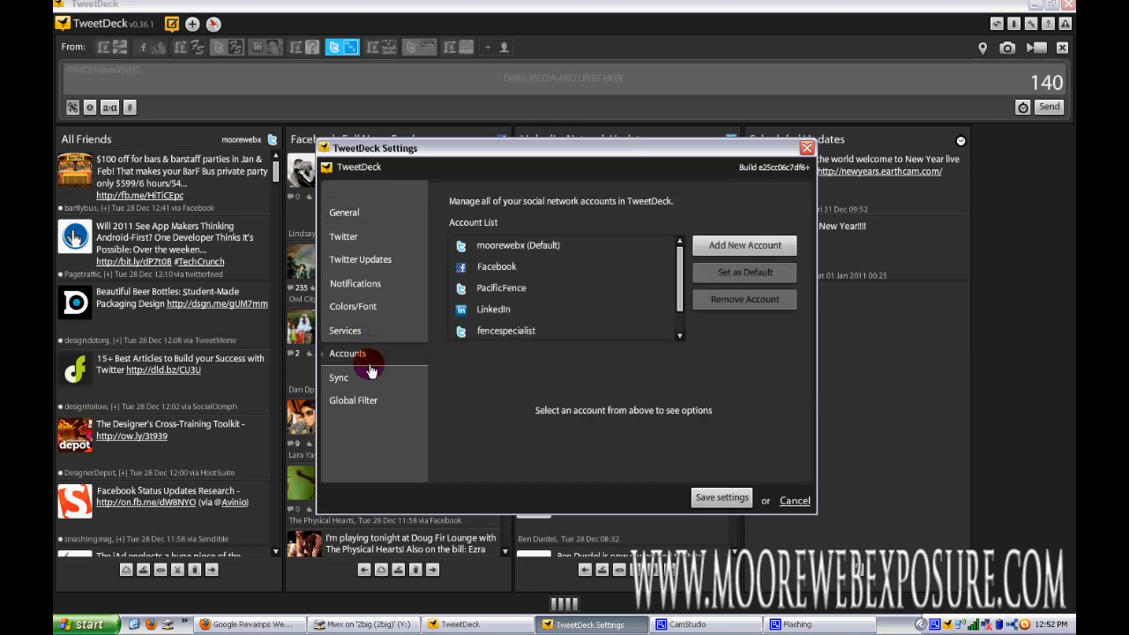
left_click(339, 377)
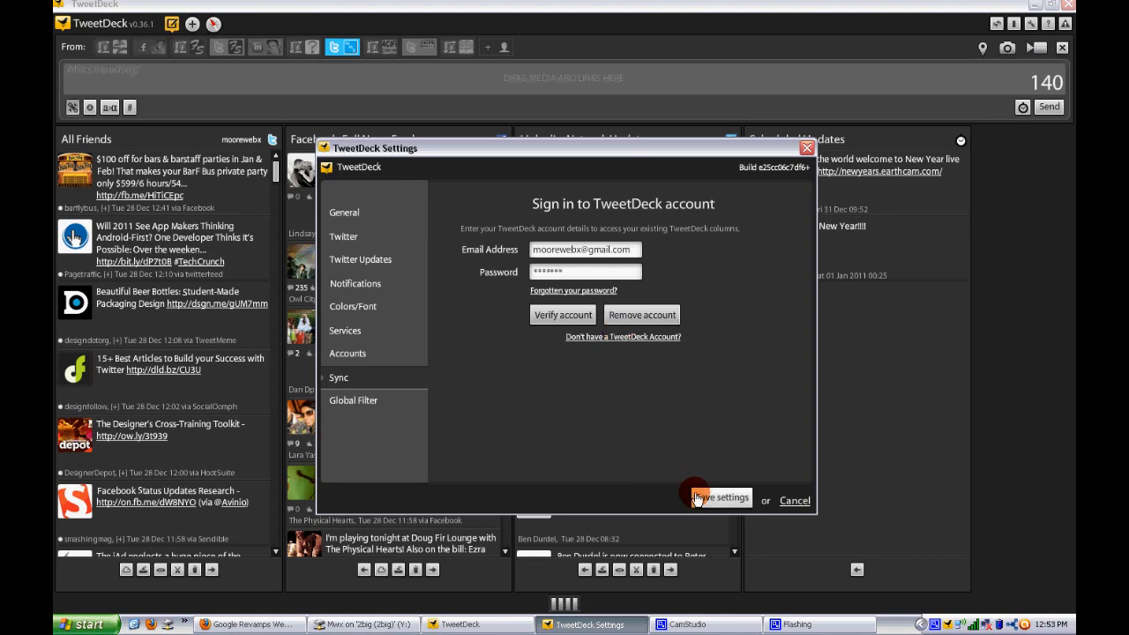
left_click(719, 499)
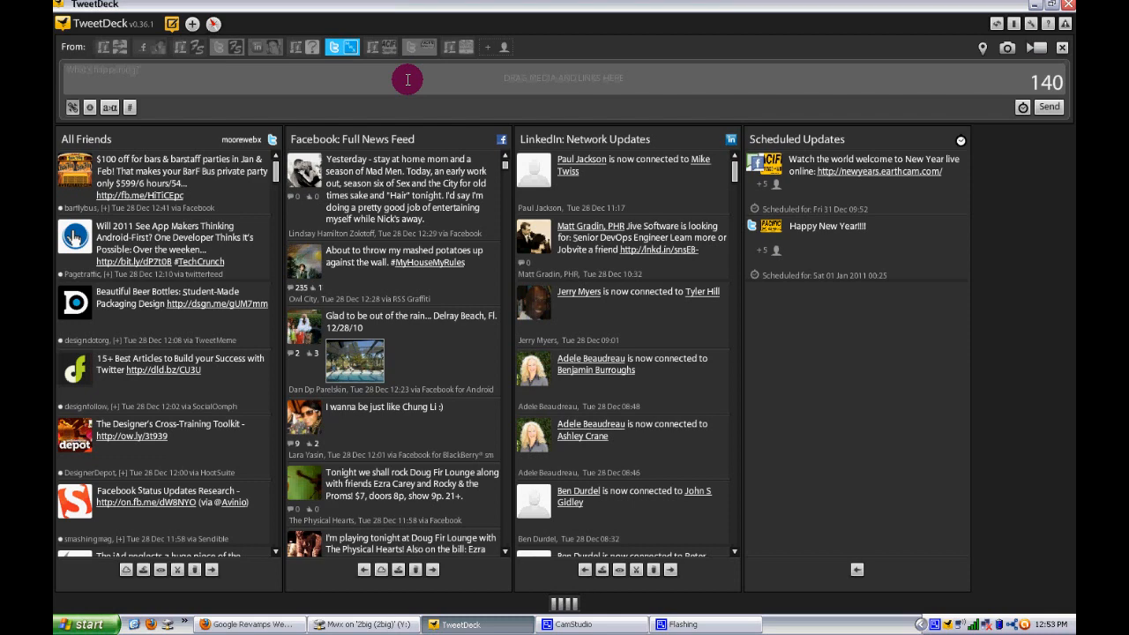
- Draft 'Google updates webmaster tools:' in the compose box with the pasted link shortened
type("c")
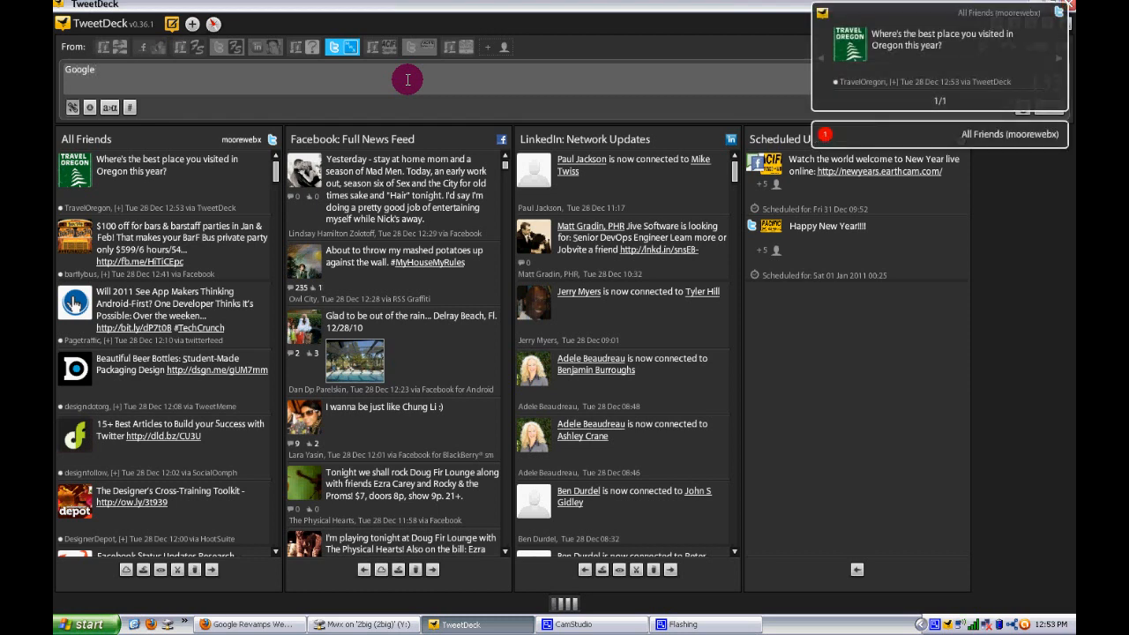
type("updates")
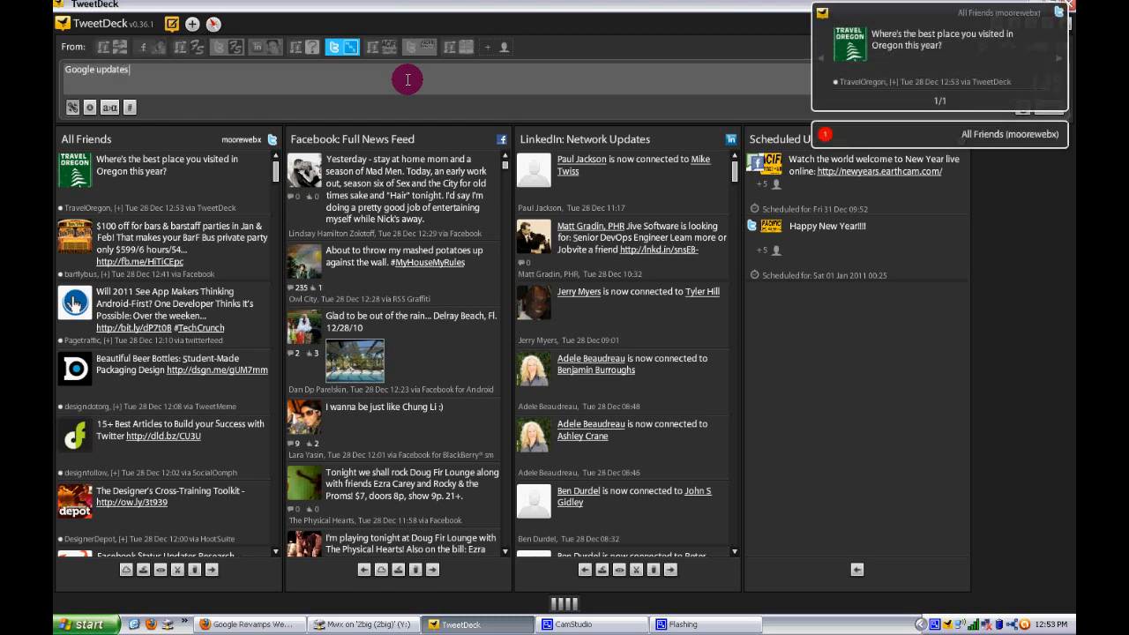
type("webmaster tools: http://bit.ly/gDwp76")
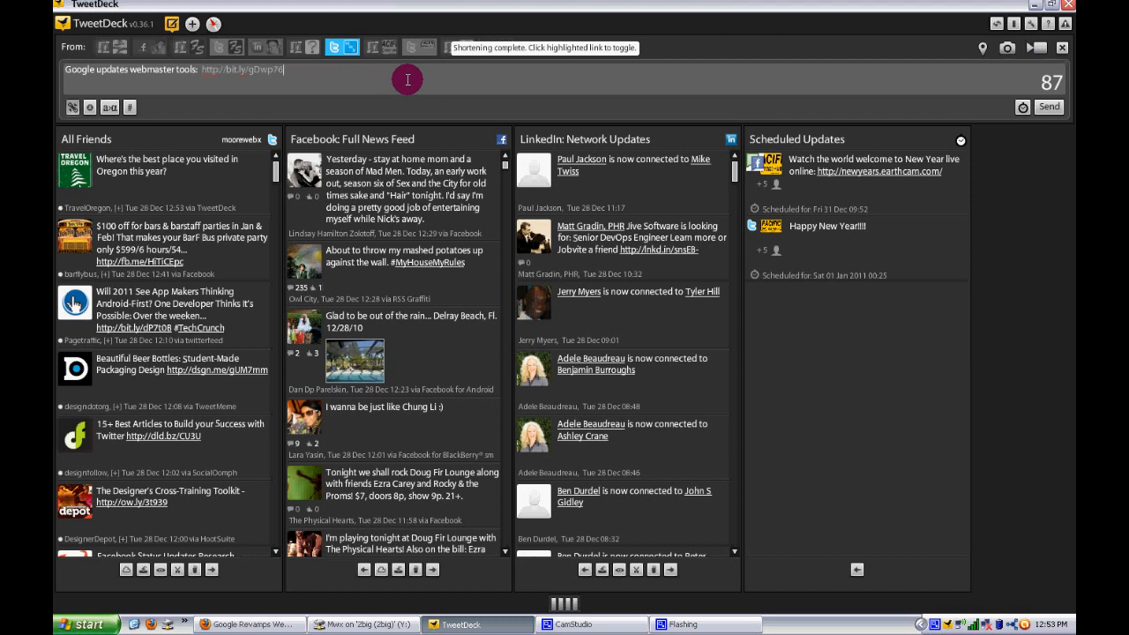
left_click(342, 48)
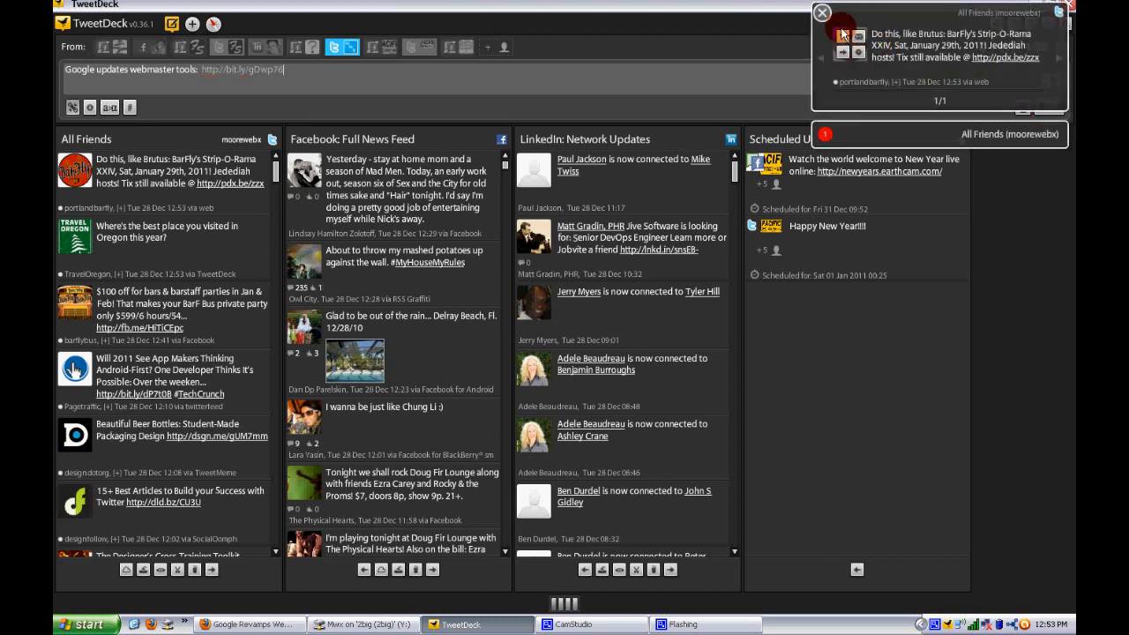
- Dismiss the notification and schedule the draft to send today at 16:00
left_click(822, 14)
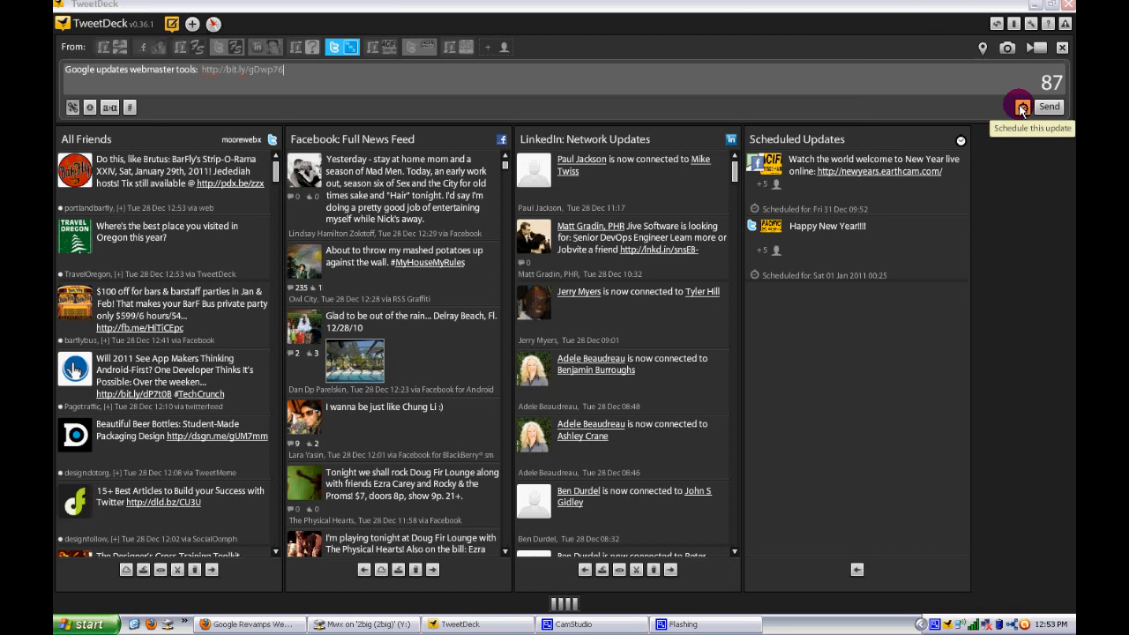
left_click(1019, 106)
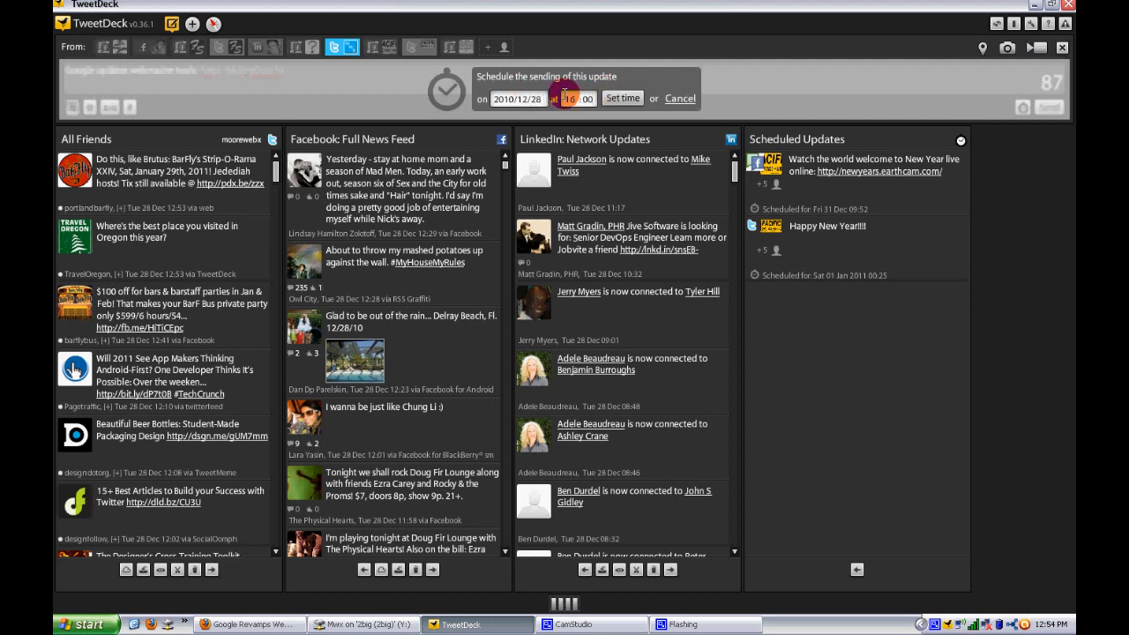
left_click(621, 98)
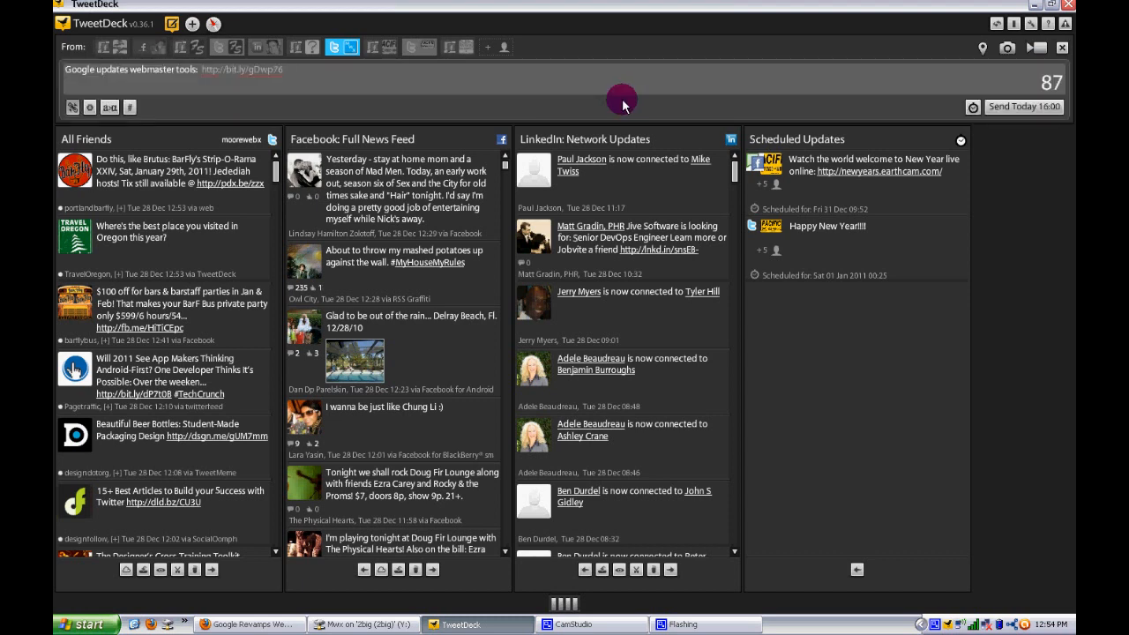
mouse_move(1002, 108)
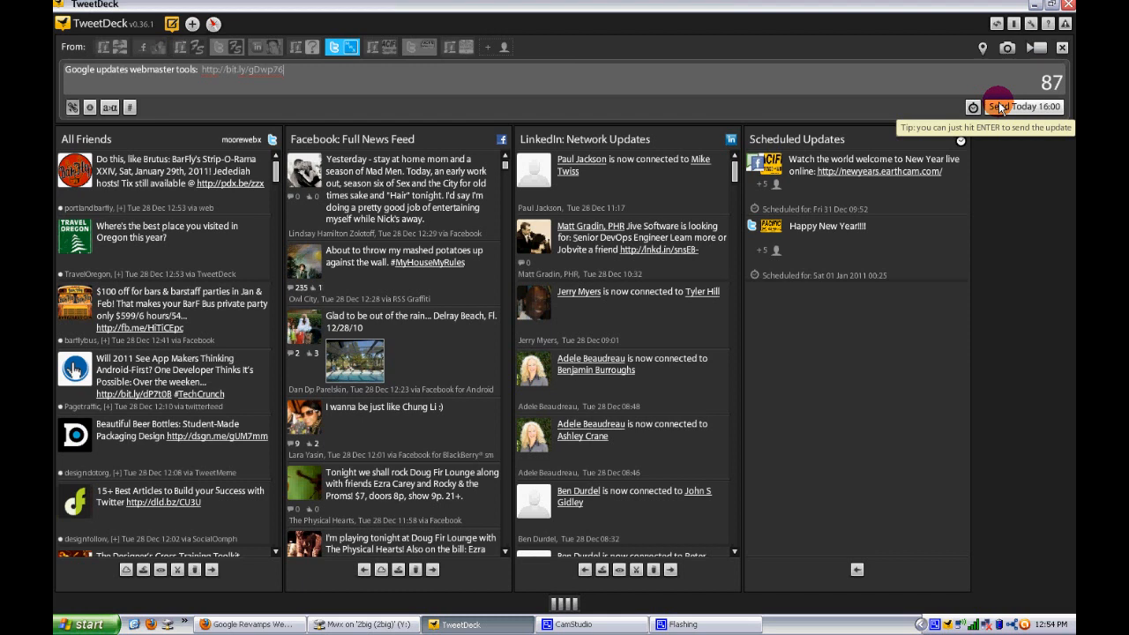
- Queue the update so it lands in Scheduled Updates for today at 16:00
left_click(998, 106)
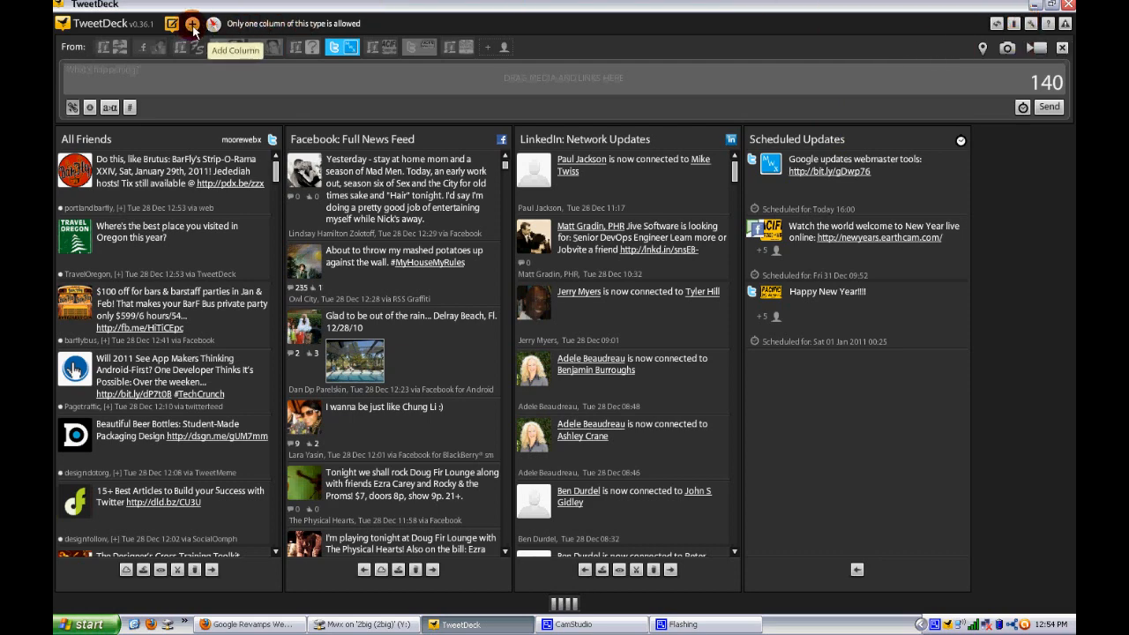
left_click(191, 23)
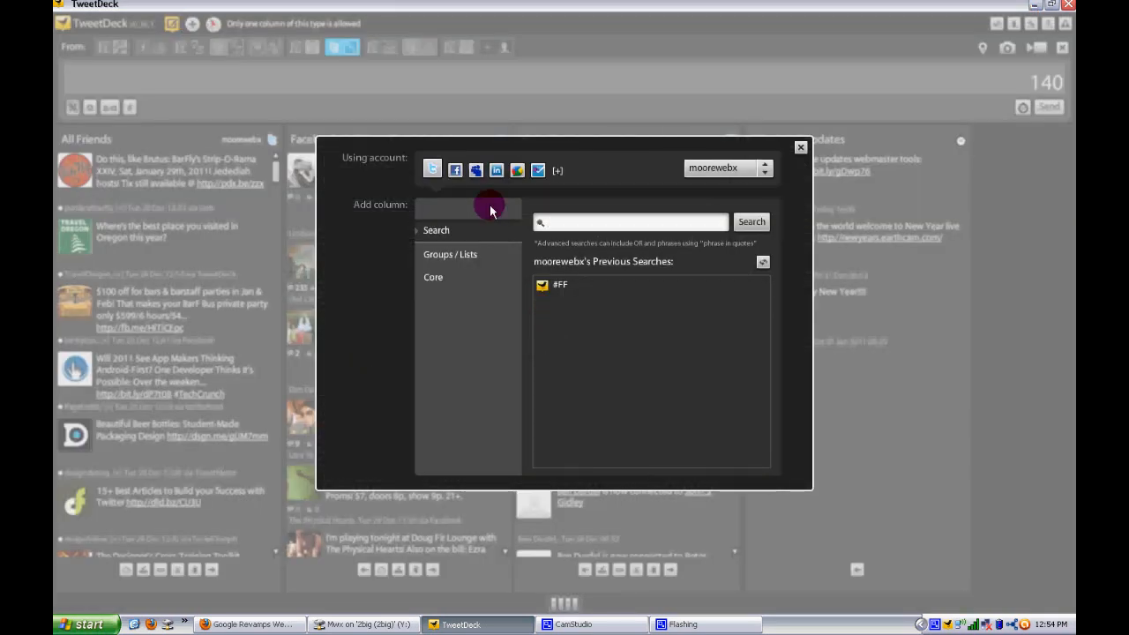
left_click(434, 276)
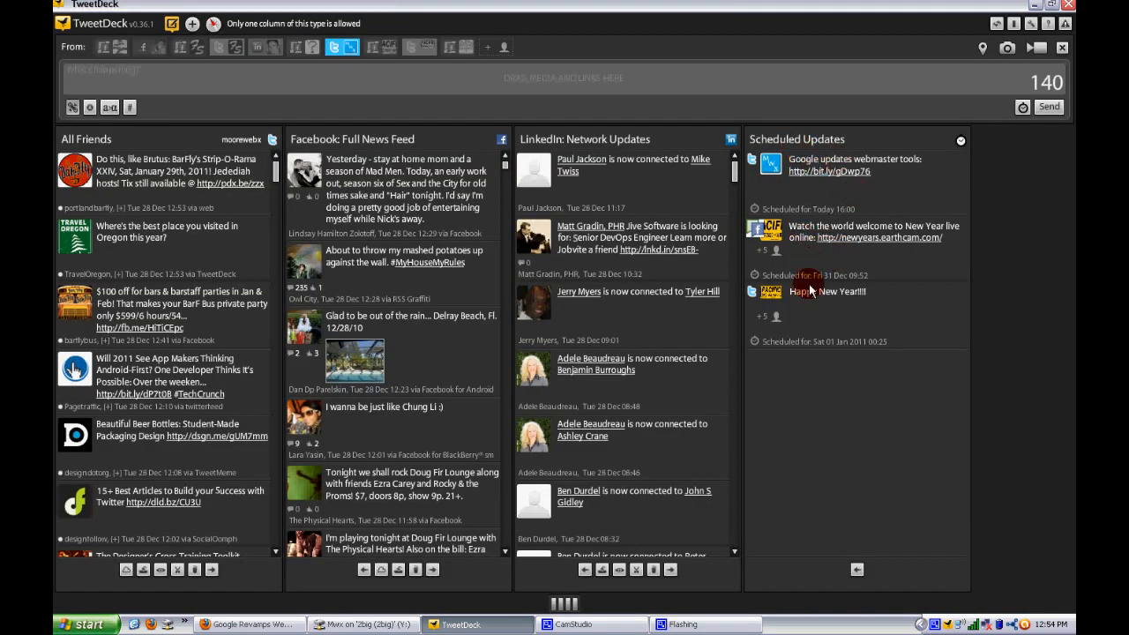
mouse_move(893, 289)
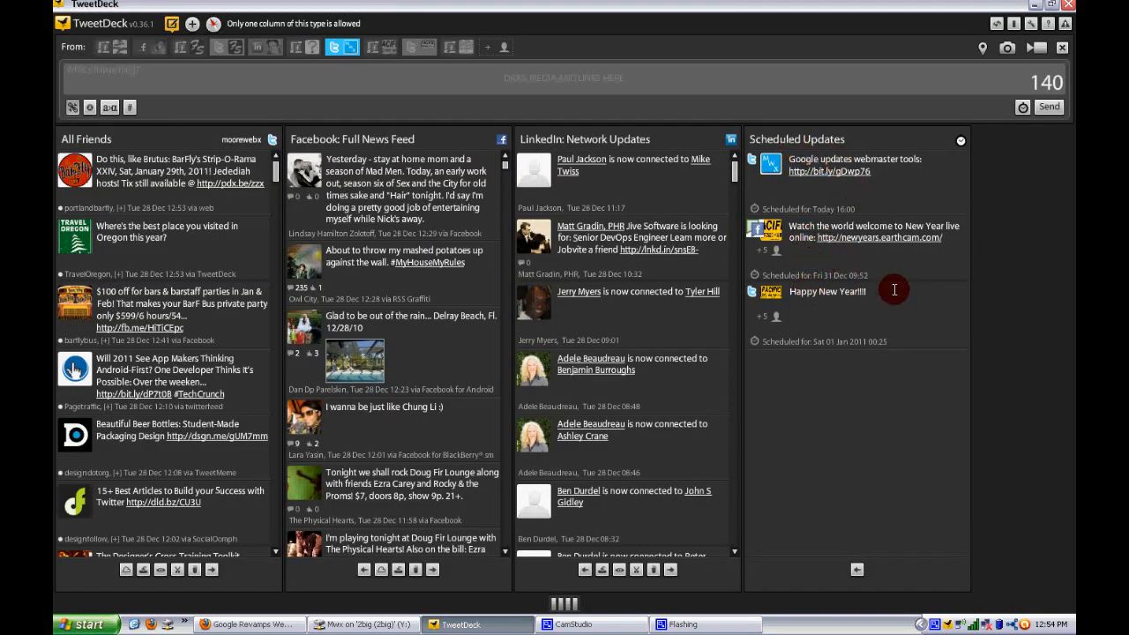